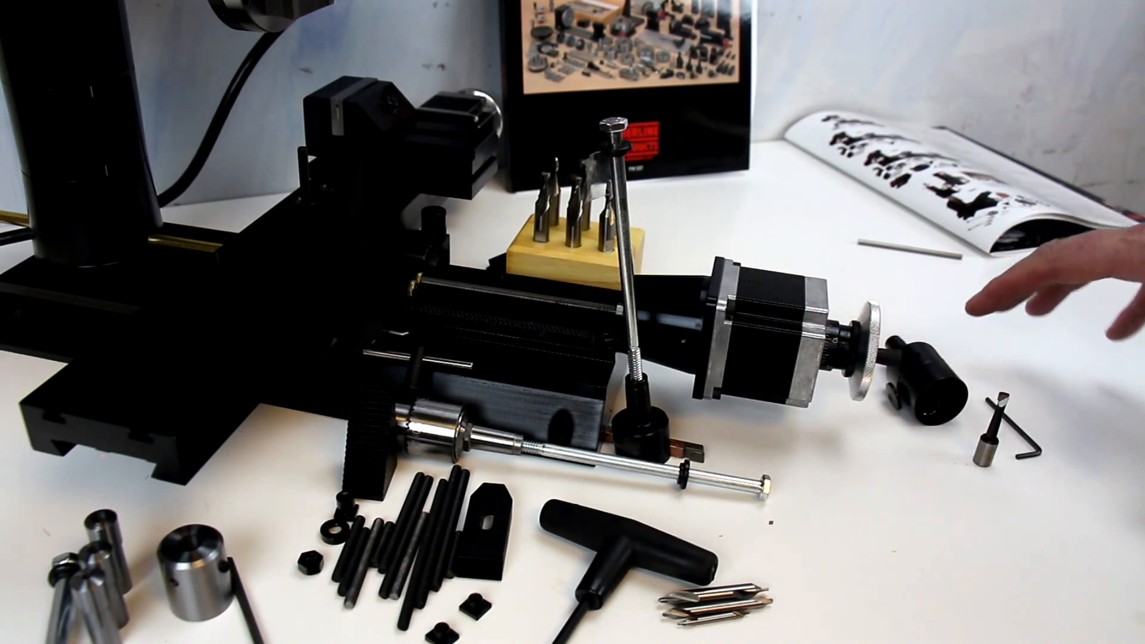
pyautogui.moveTo(1059, 315)
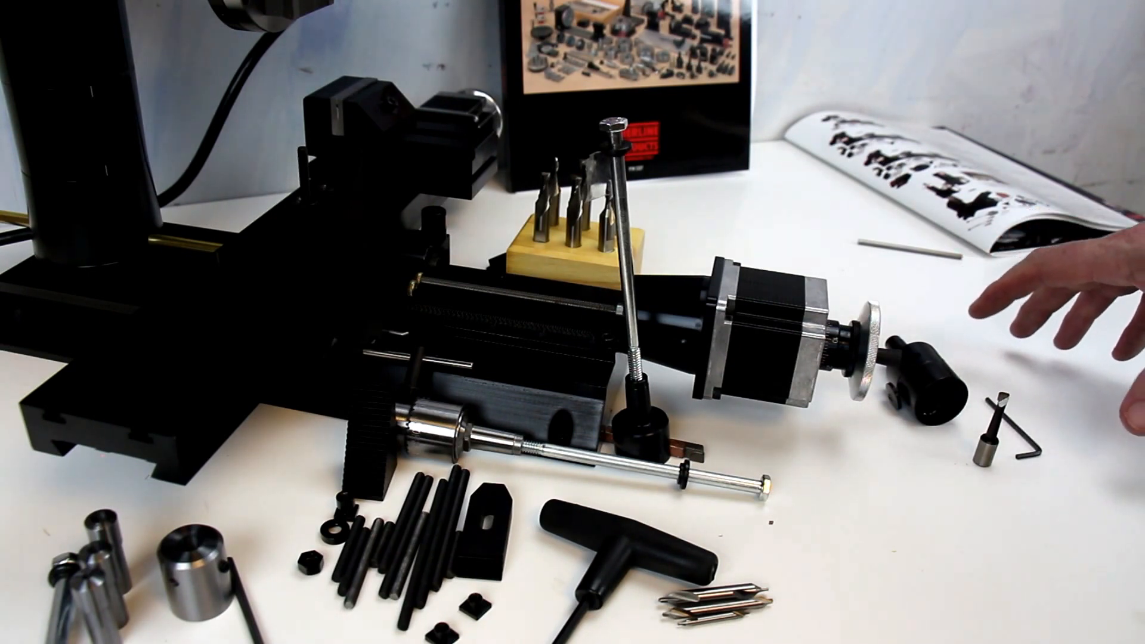